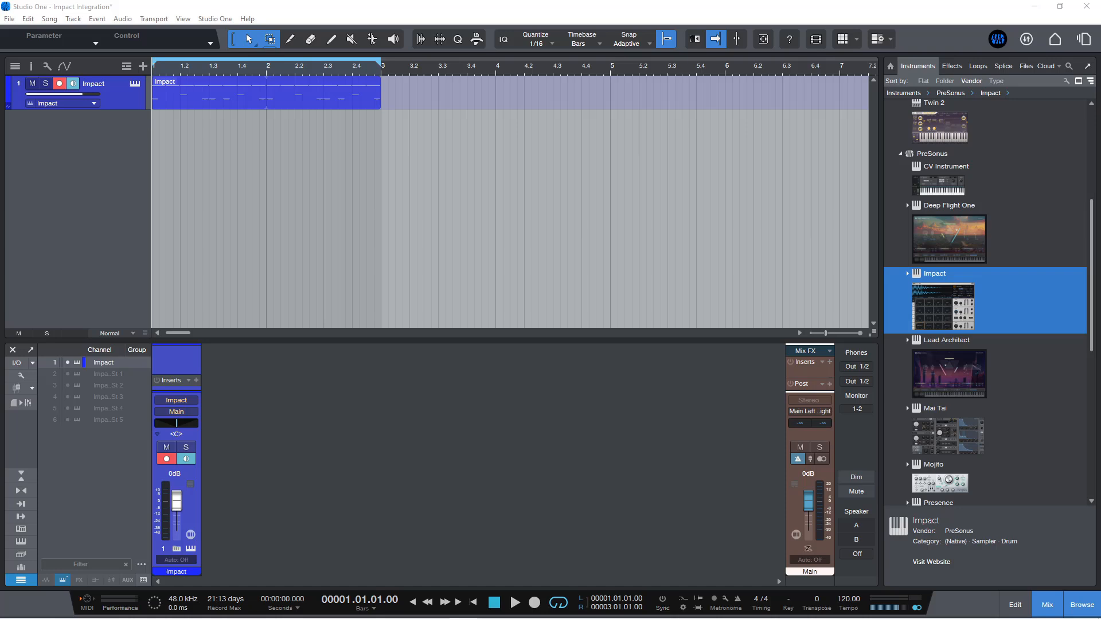
pyautogui.moveTo(110, 91)
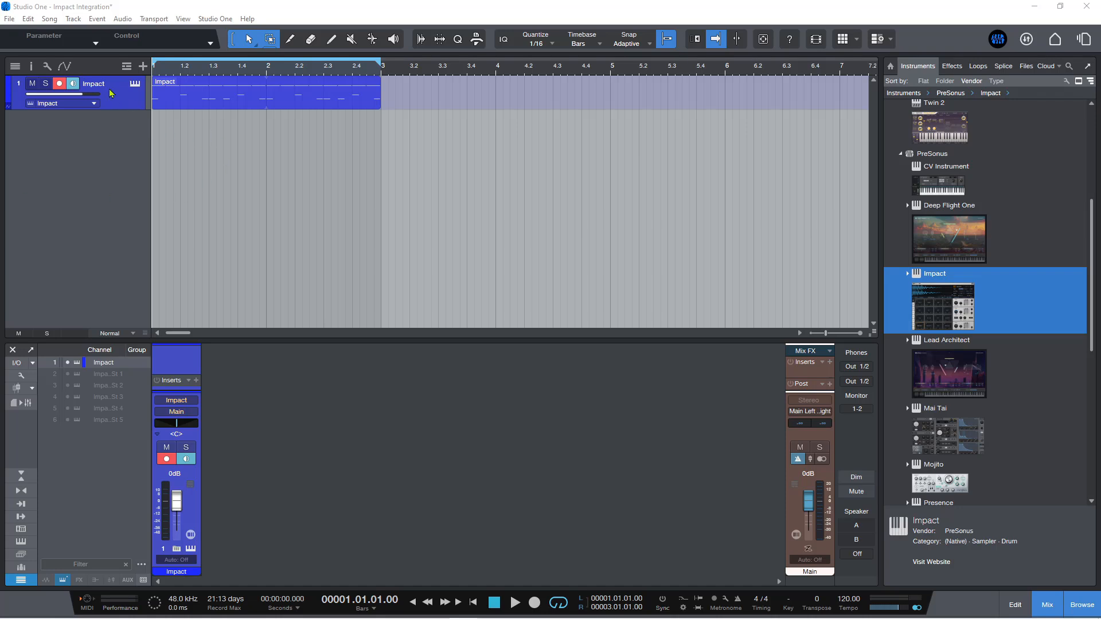
pyautogui.moveTo(122, 115)
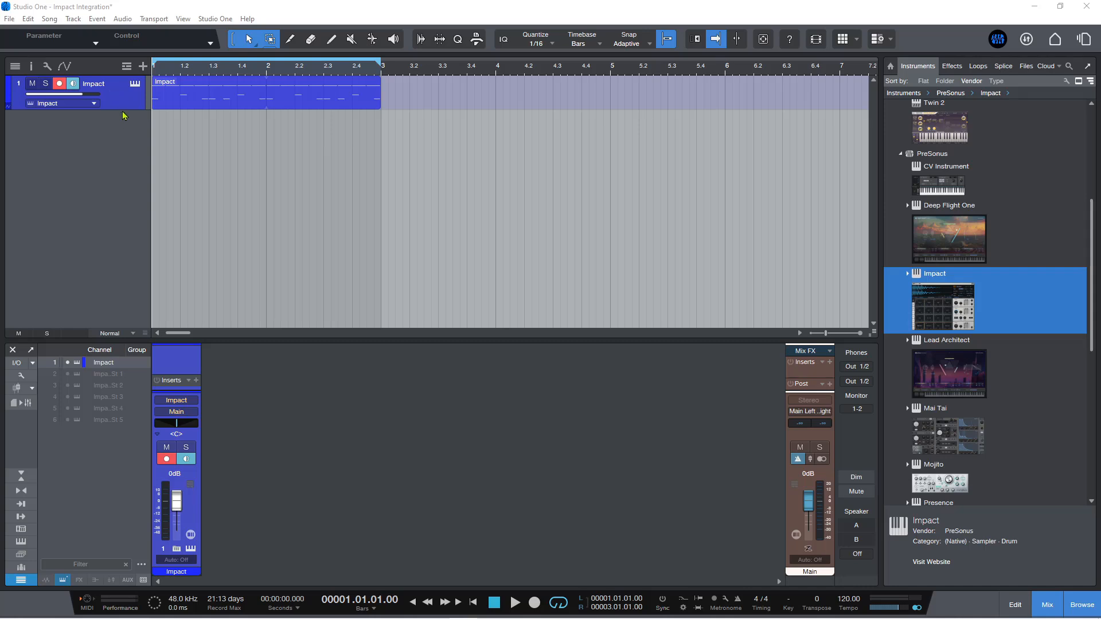
pyautogui.moveTo(127, 504)
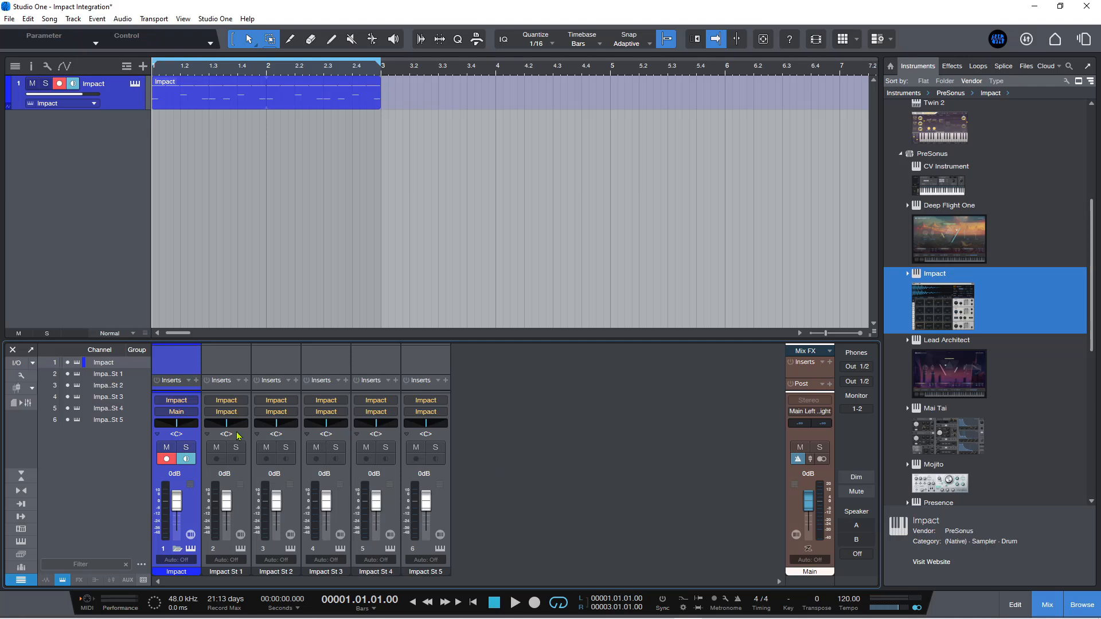
pyautogui.moveTo(190, 551)
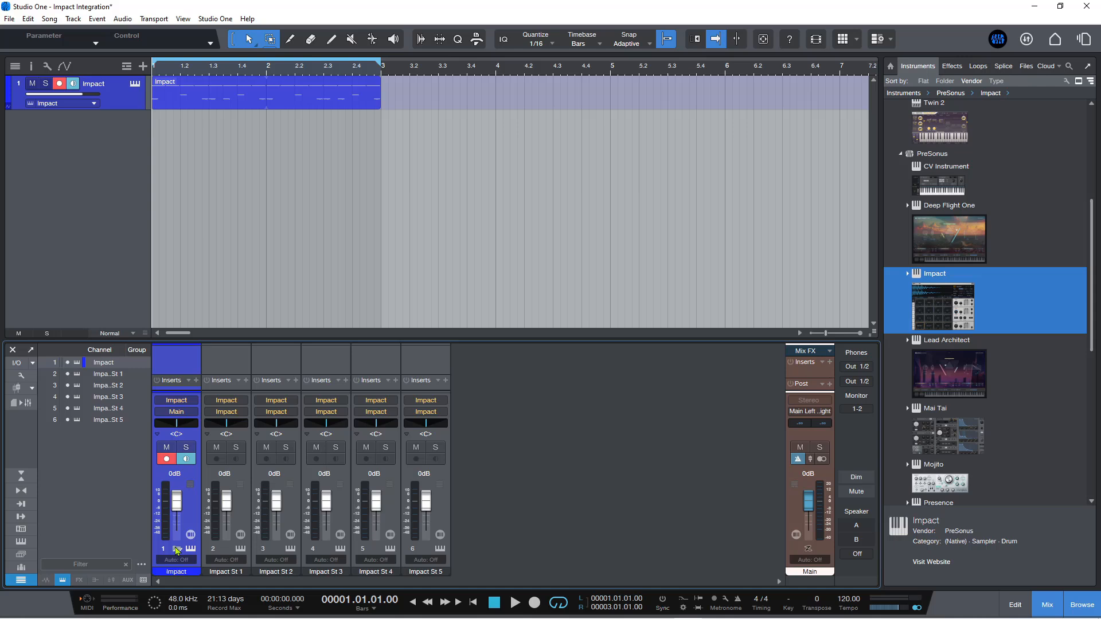
pyautogui.moveTo(109, 363)
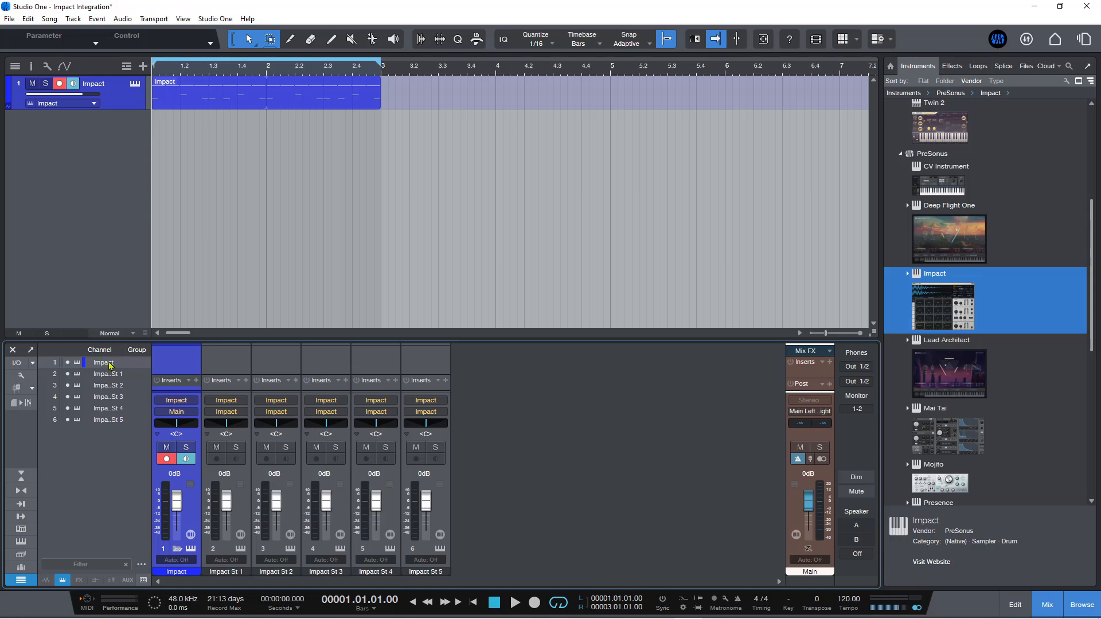
pyautogui.rightClick(104, 362)
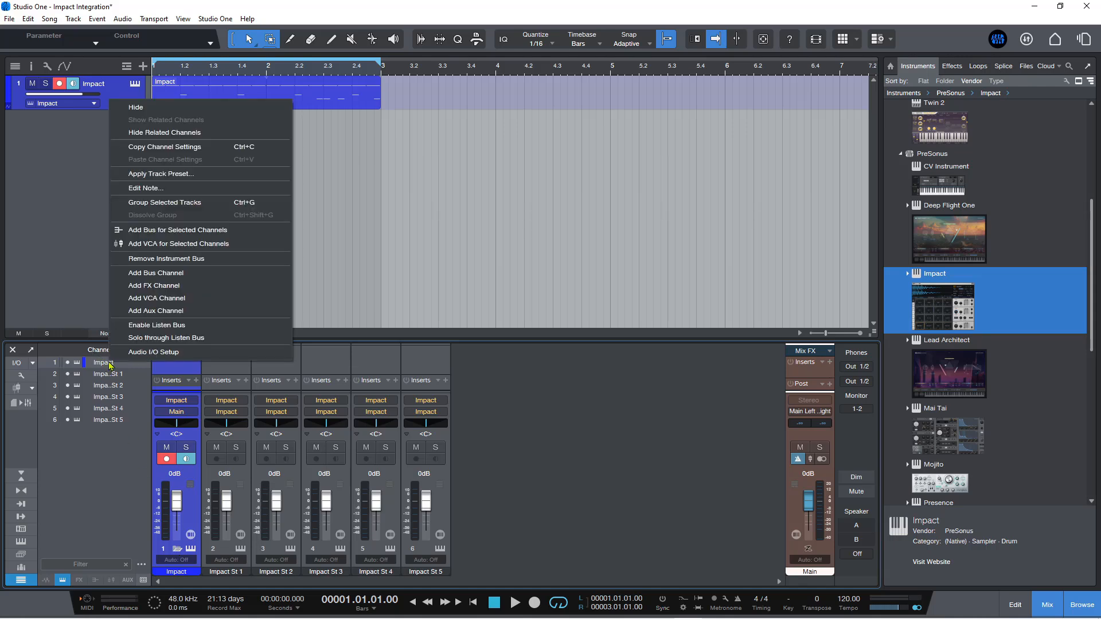
pyautogui.moveTo(166, 258)
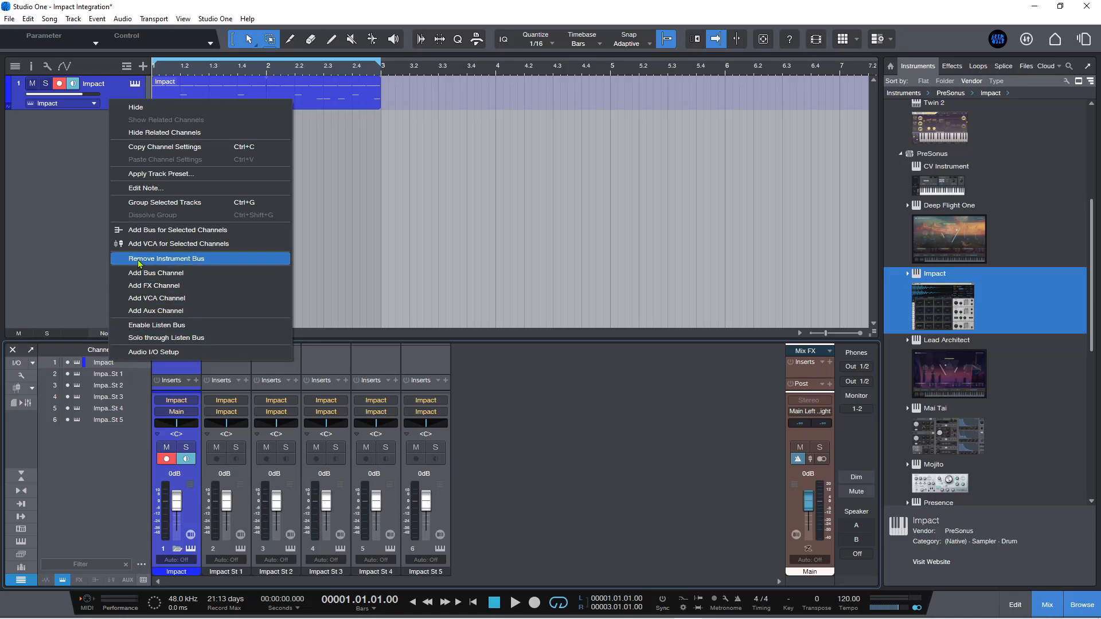
pyautogui.moveTo(178, 259)
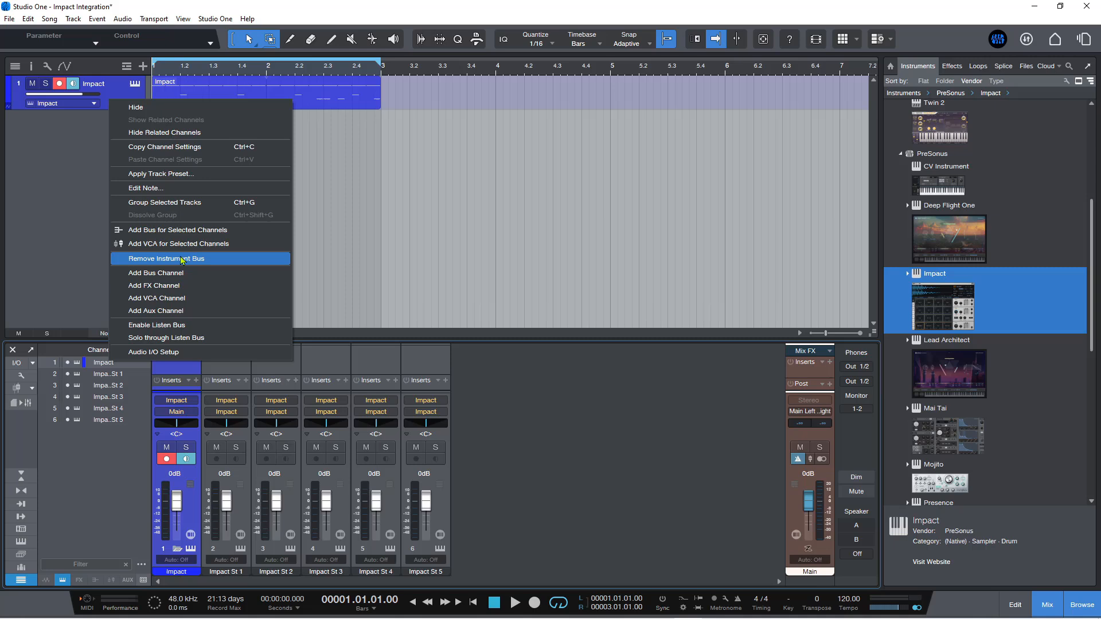
pyautogui.moveTo(186, 262)
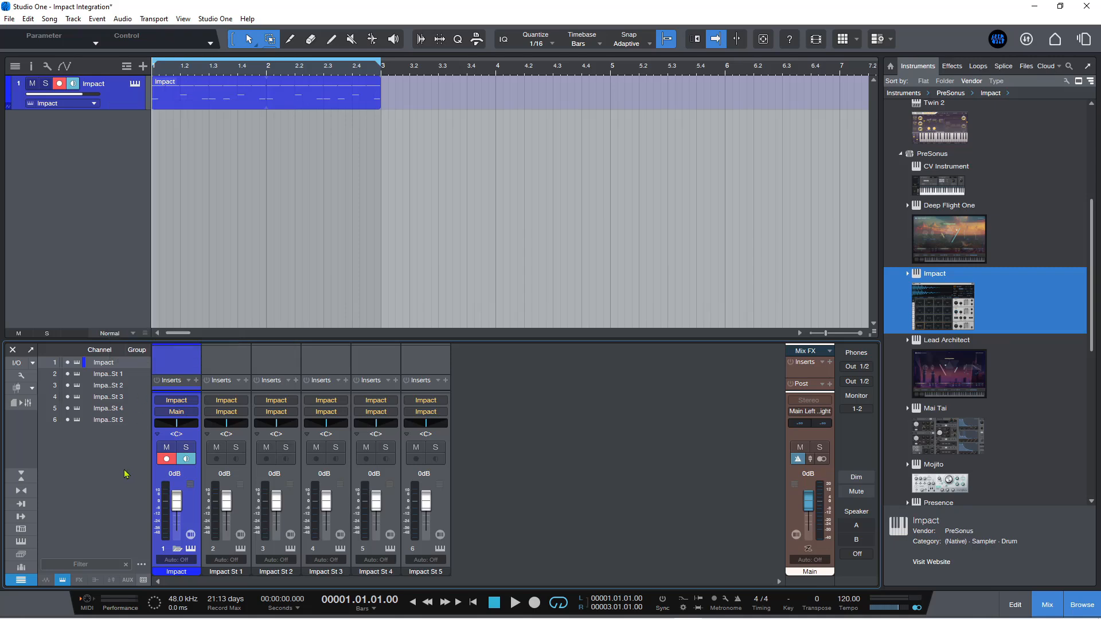
pyautogui.moveTo(190, 549)
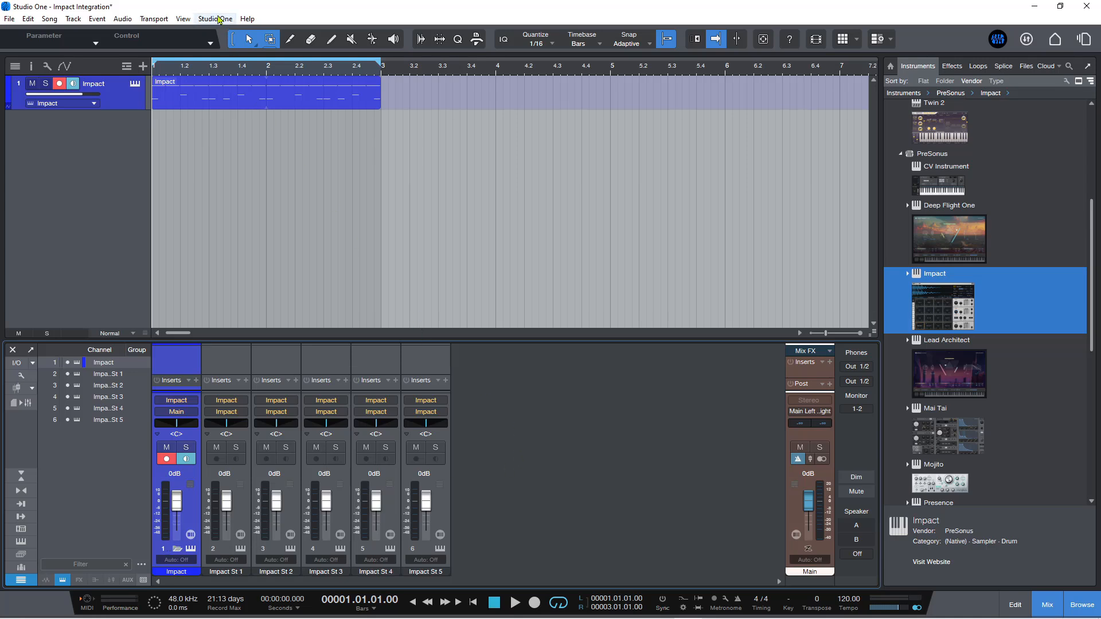
# Uncheck 'Automatically create busses for multi-out instruments' in Options > Advanced > Console and apply it.
pyautogui.click(215, 18)
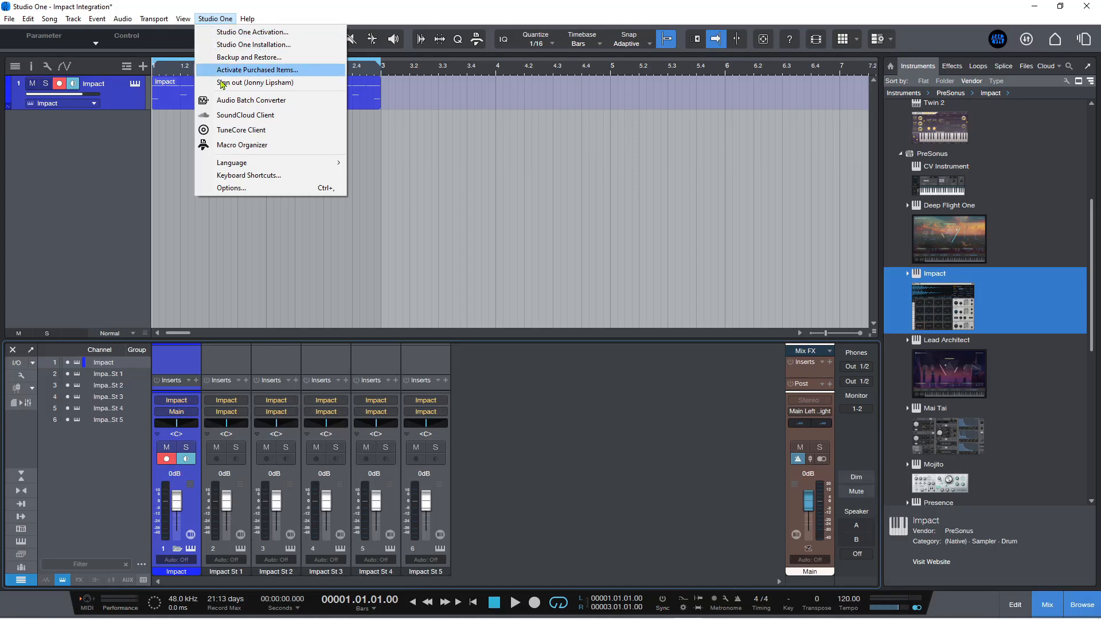
pyautogui.click(231, 188)
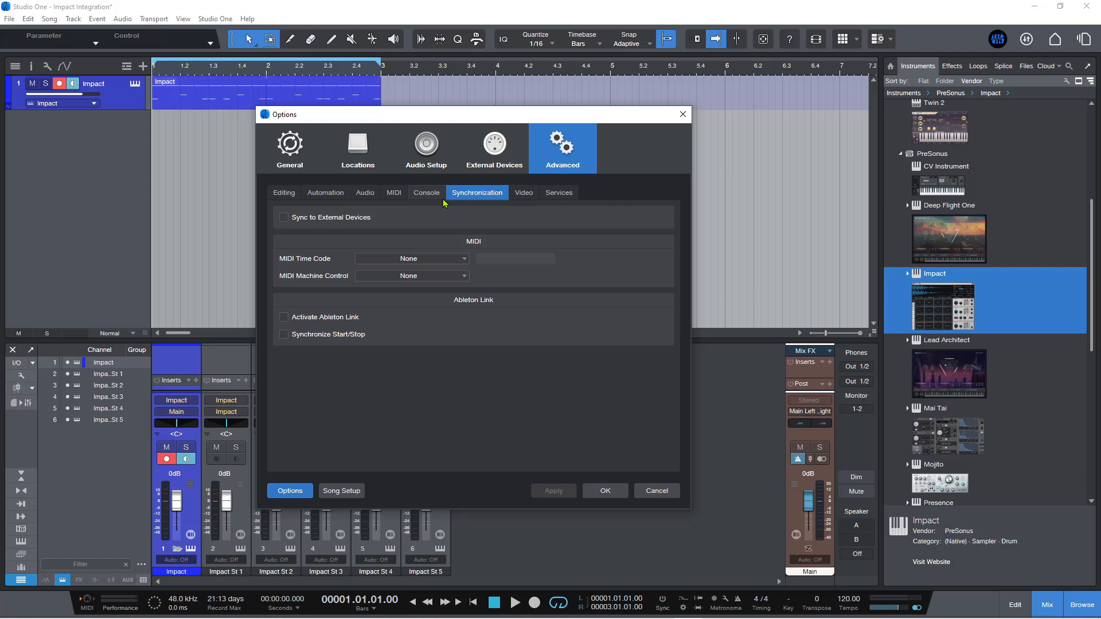
pyautogui.click(425, 193)
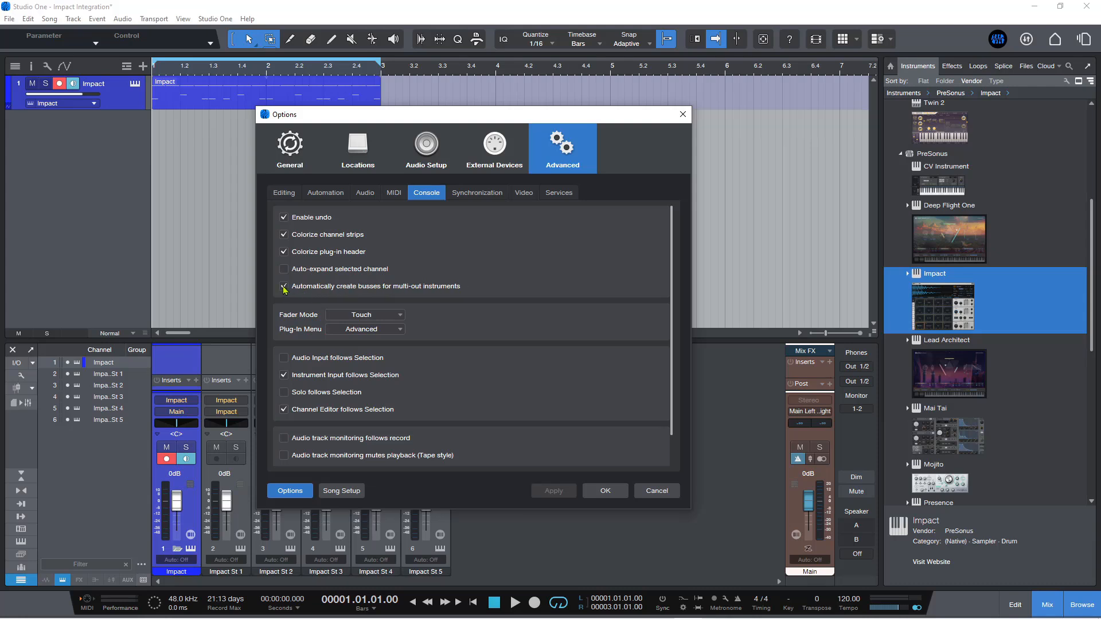
pyautogui.click(284, 286)
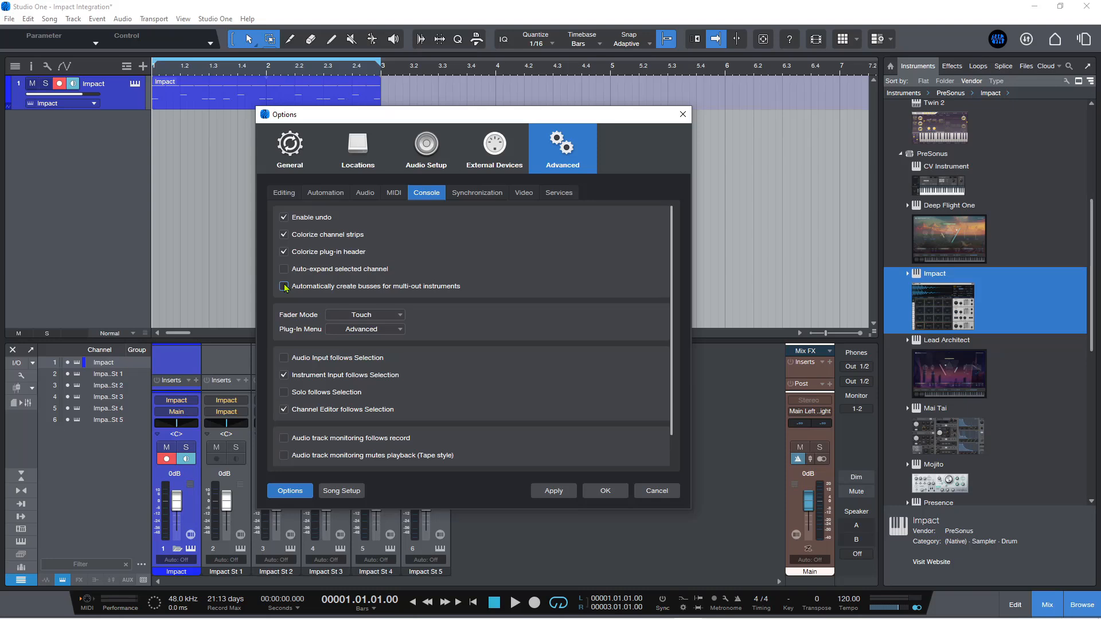
pyautogui.click(283, 286)
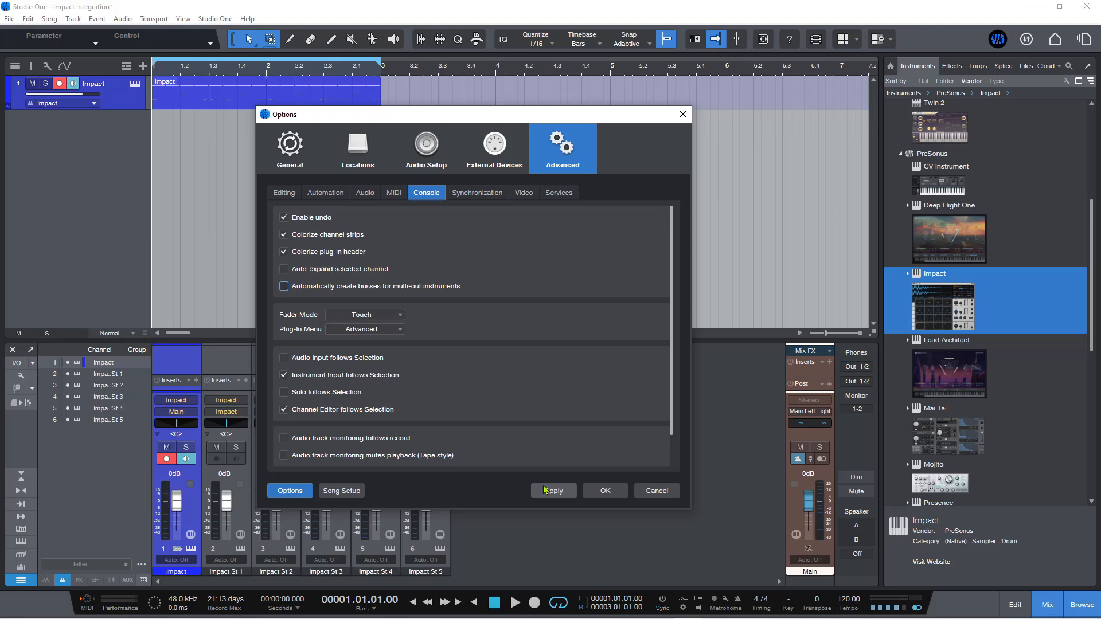
pyautogui.click(604, 491)
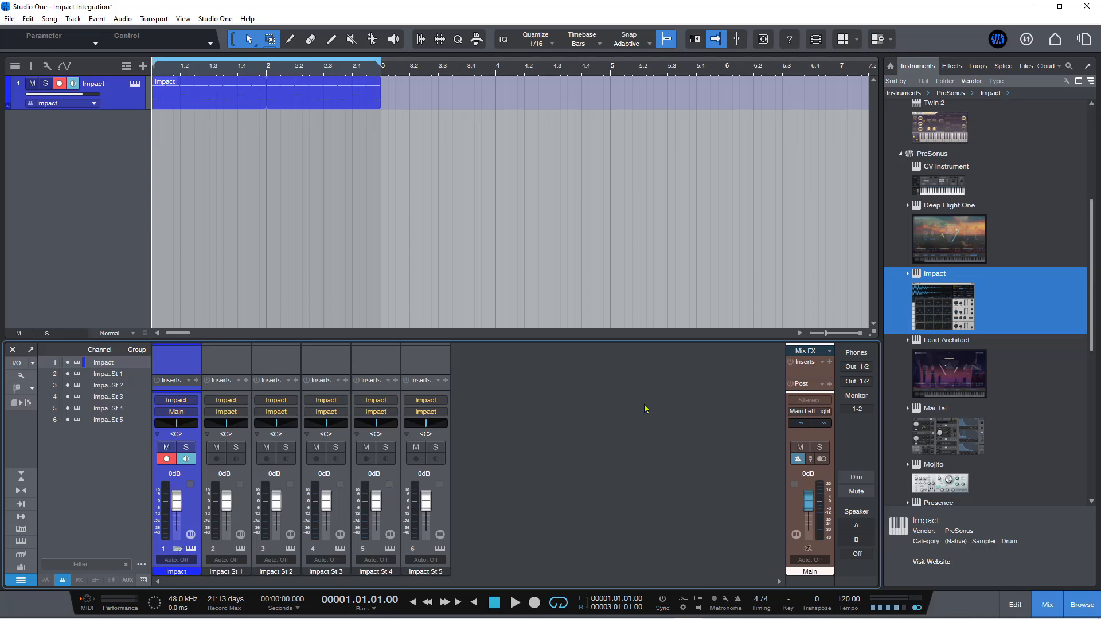
pyautogui.moveTo(645, 410)
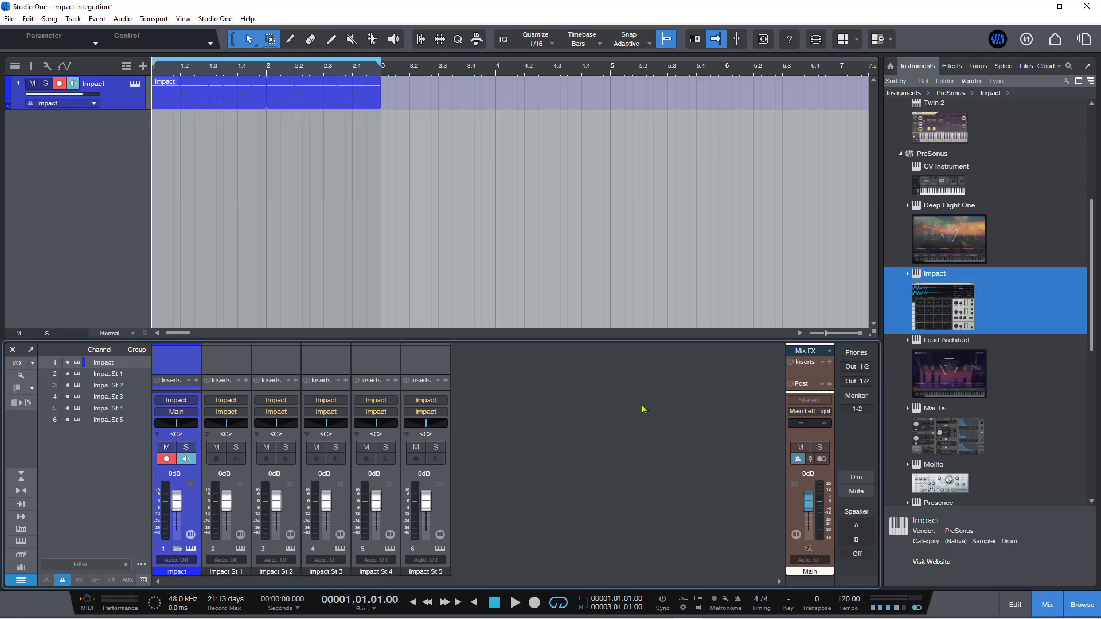
pyautogui.moveTo(116, 102)
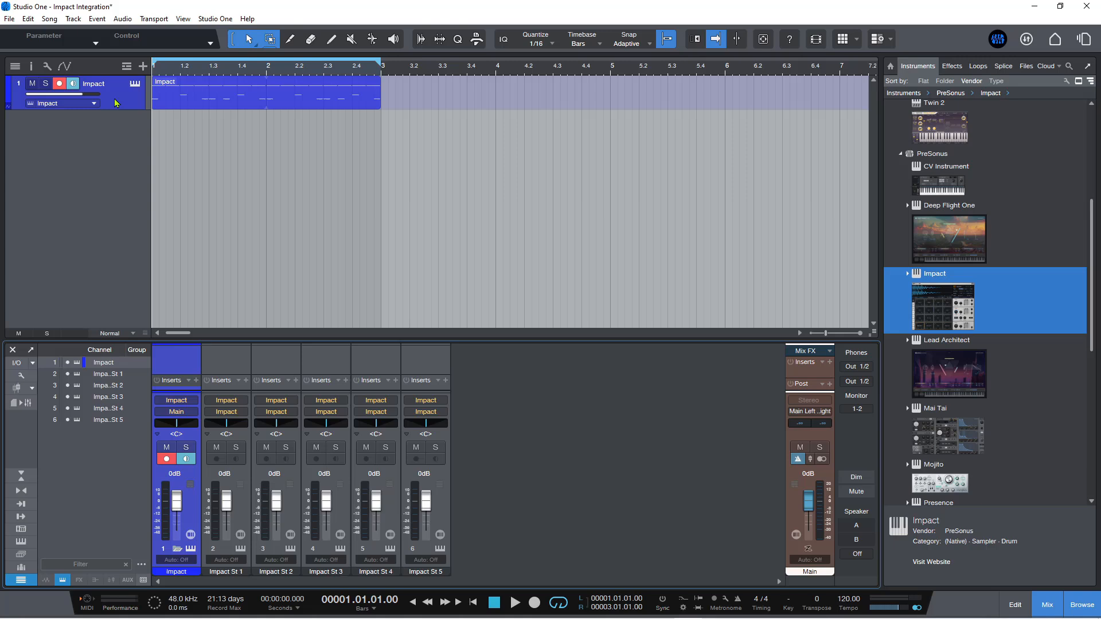
pyautogui.moveTo(236, 174)
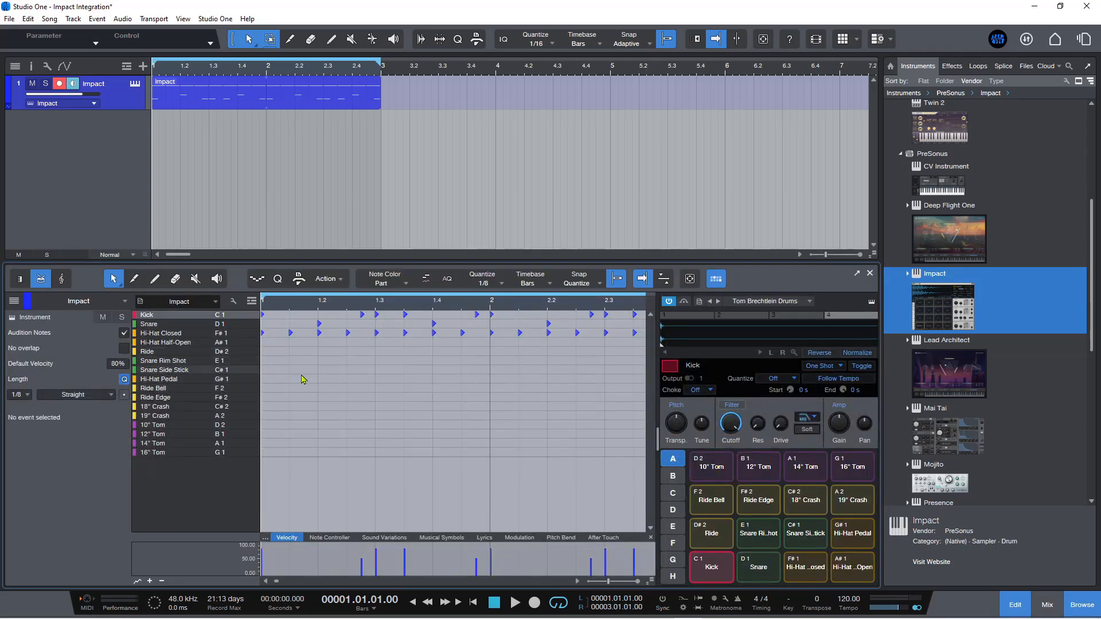
pyautogui.moveTo(421, 391)
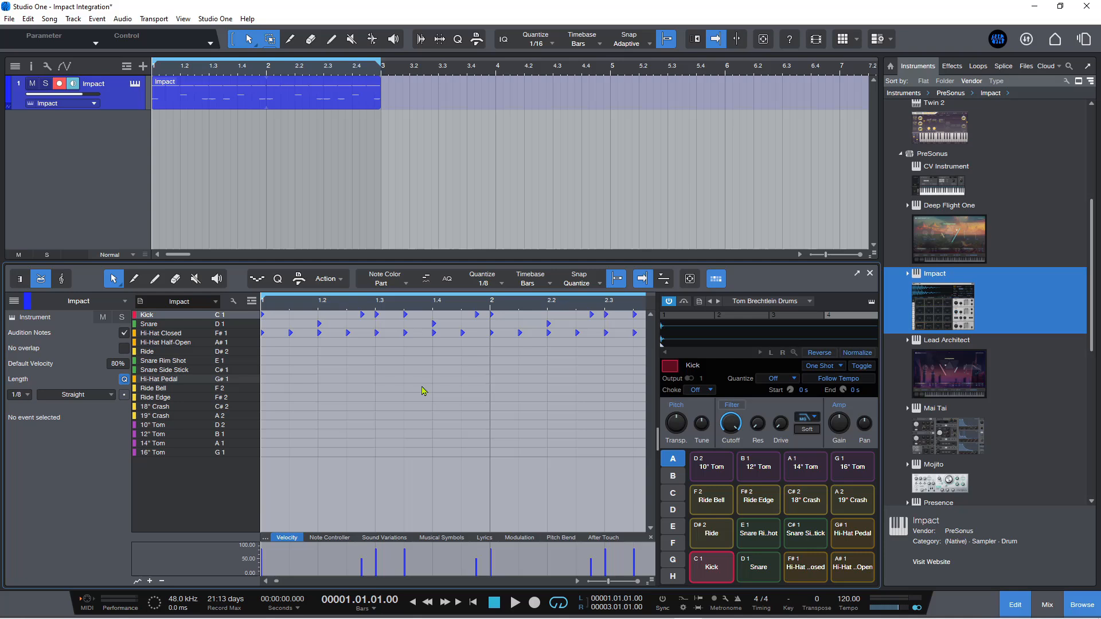
pyautogui.moveTo(668, 442)
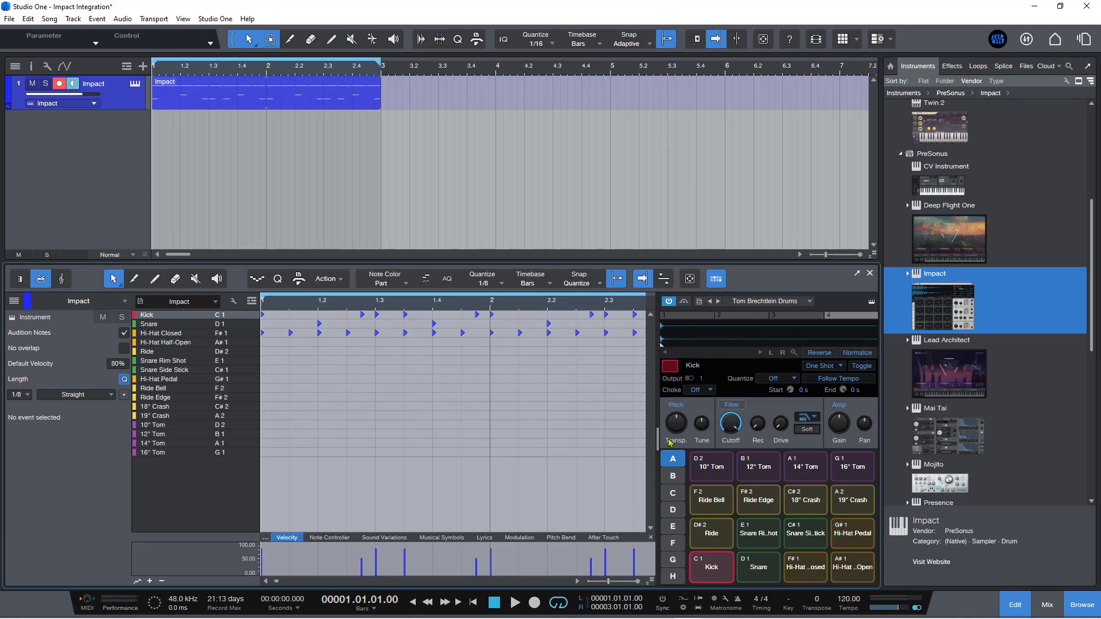
pyautogui.moveTo(766, 352)
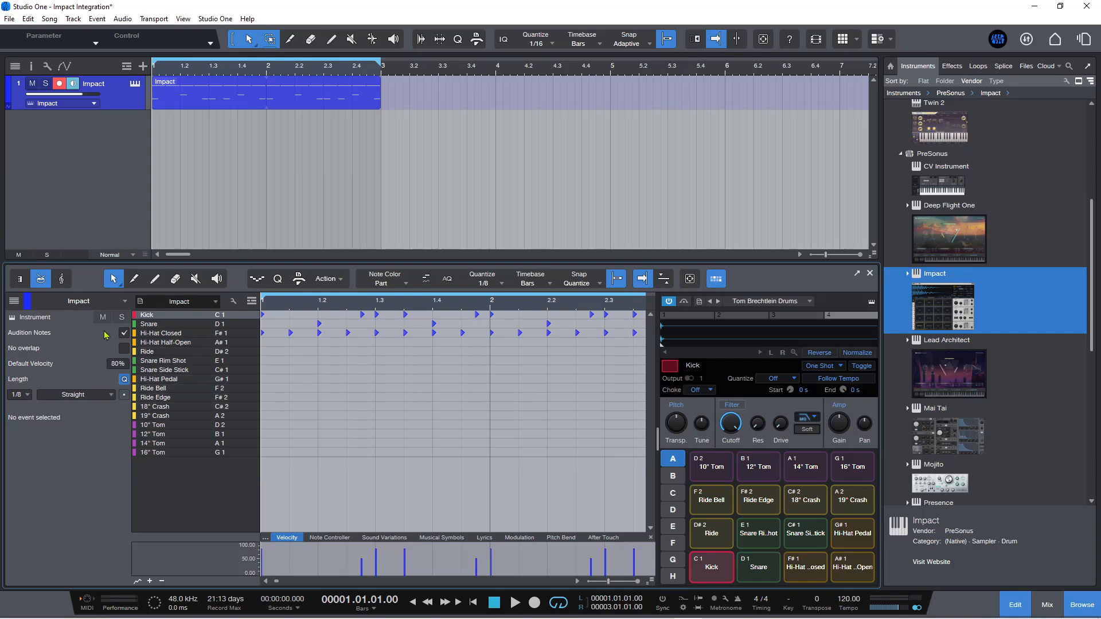
# Show Impact's pad controls panel beside the drum note editor lanes.
pyautogui.click(19, 278)
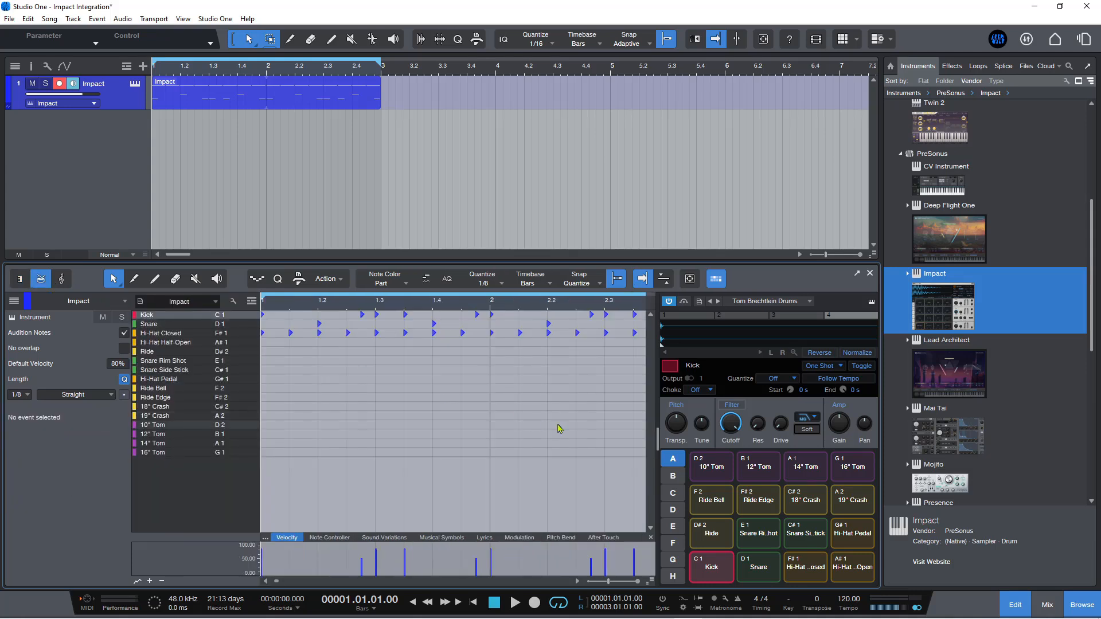
pyautogui.moveTo(723, 300)
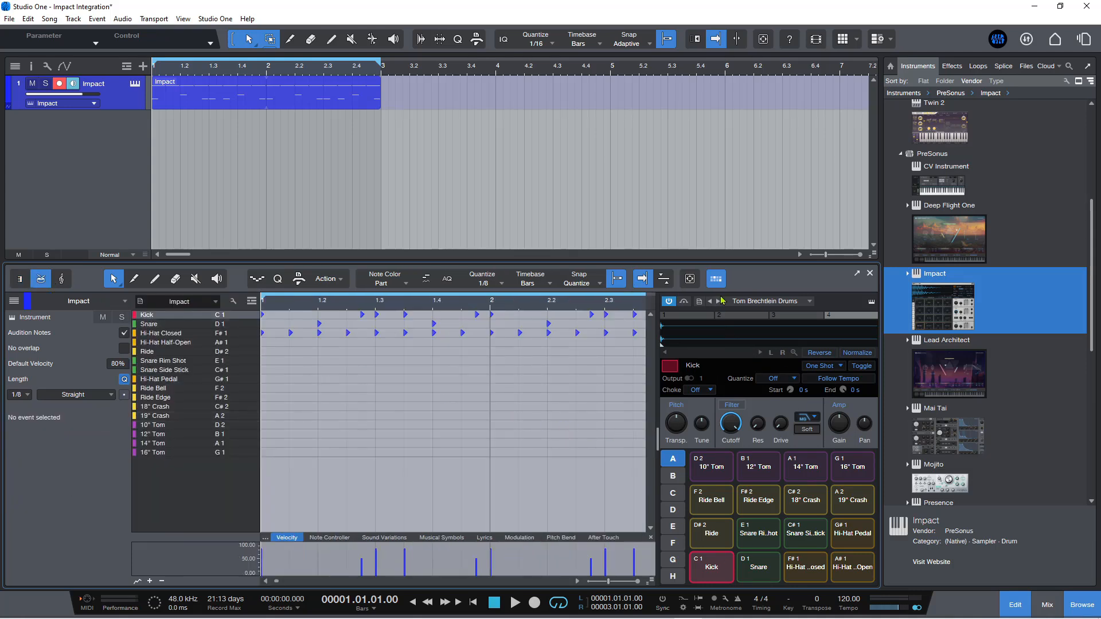
pyautogui.moveTo(716, 279)
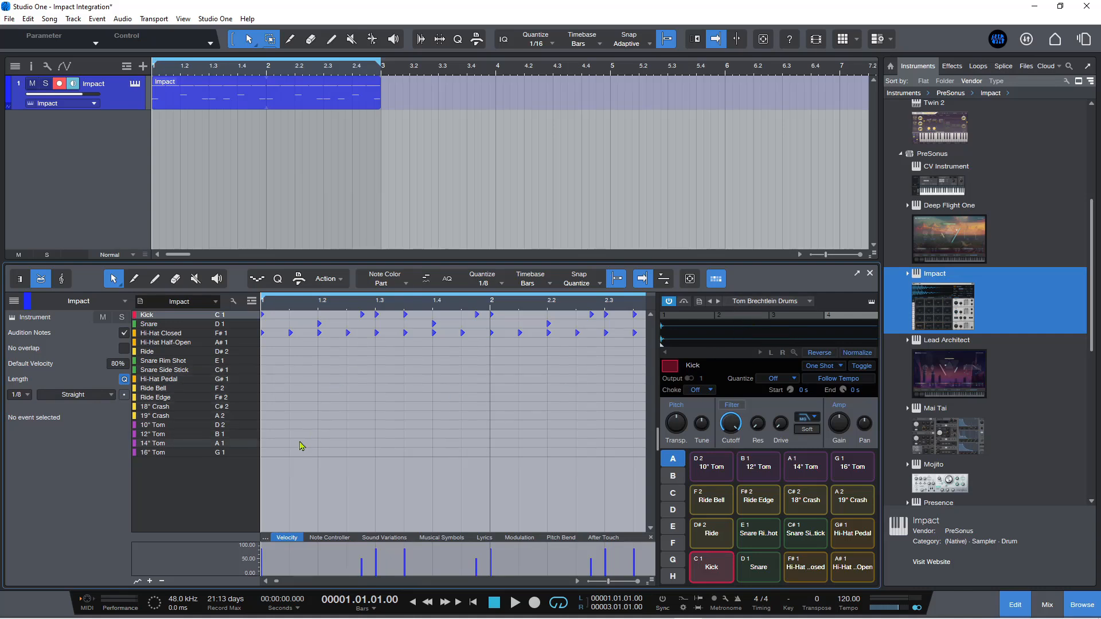
pyautogui.moveTo(794, 397)
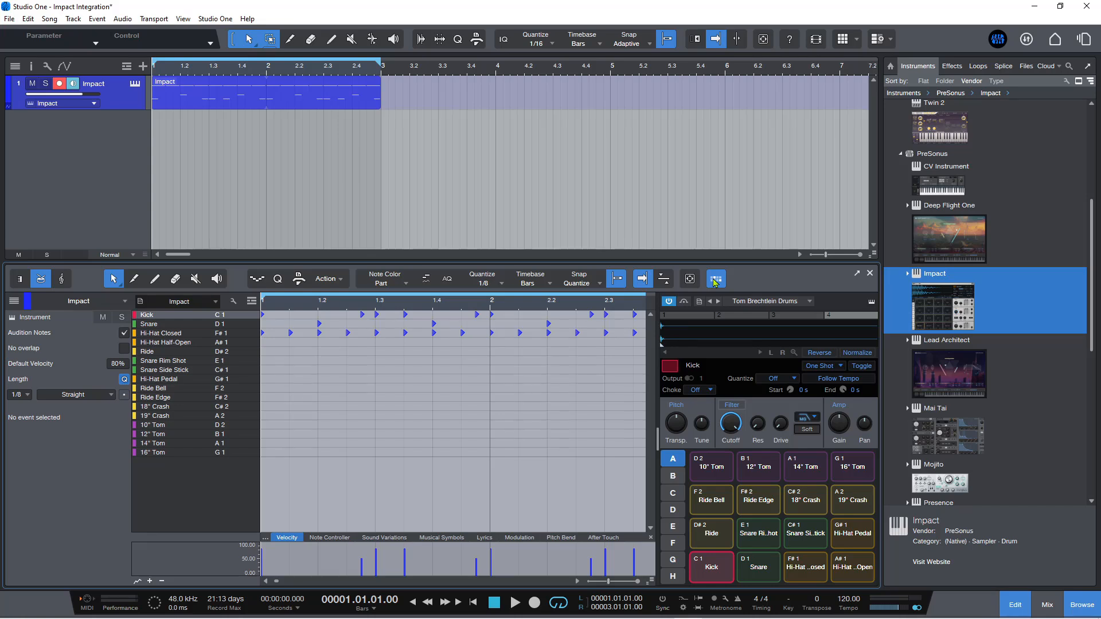
pyautogui.moveTo(715, 281)
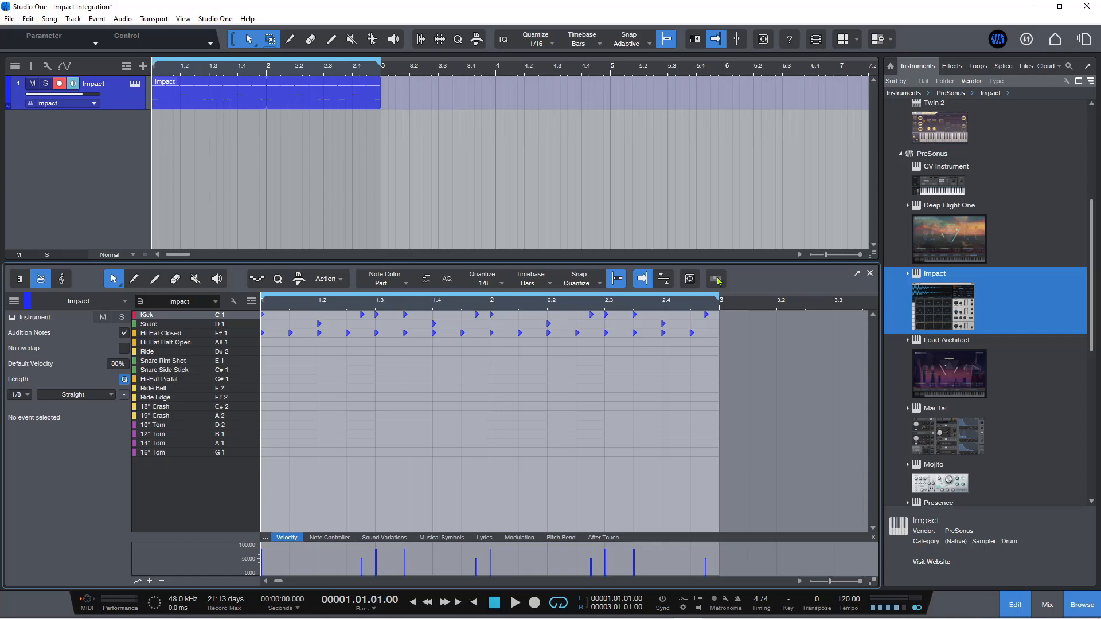
pyautogui.click(715, 278)
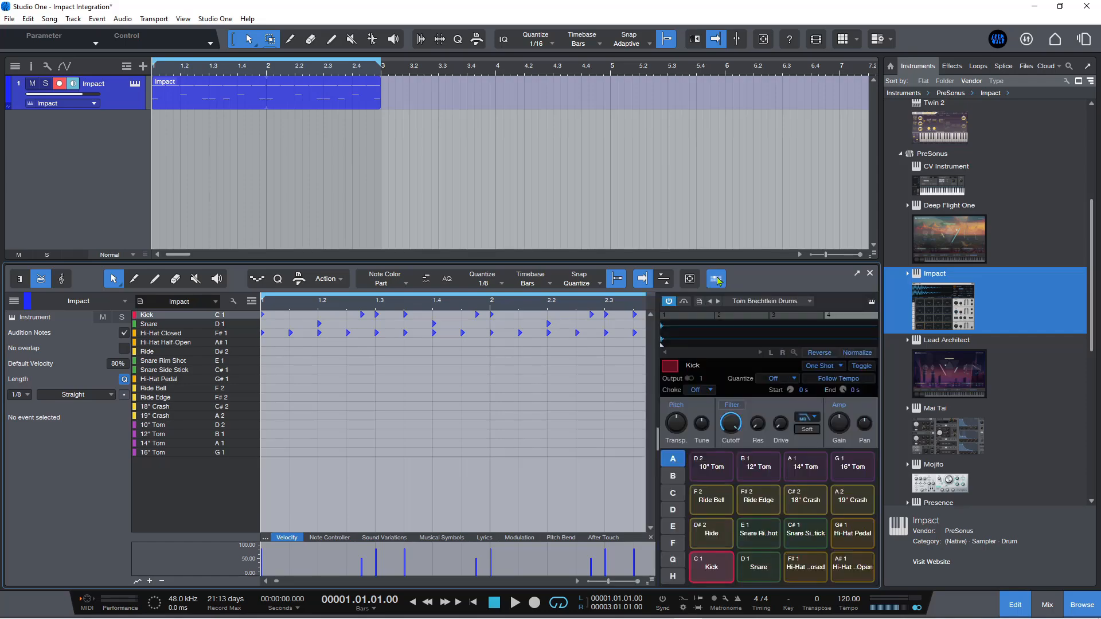